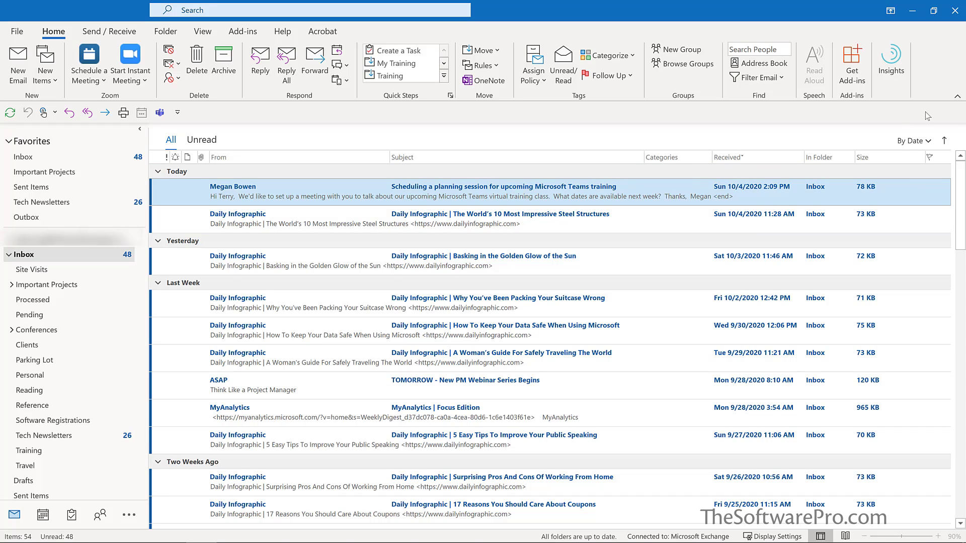
{"action": "mouse_move", "coordinate": [851, 64]}
{"action": "type", "text": "findtime"}
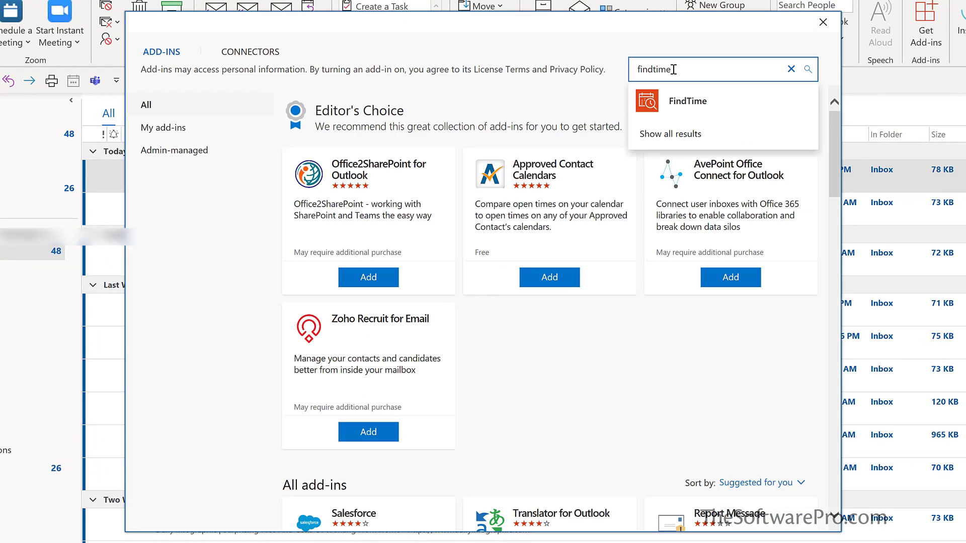
Add the FindTime add-in to Outlook from the Get Add-ins store.
{"action": "left_click", "coordinate": [687, 101]}
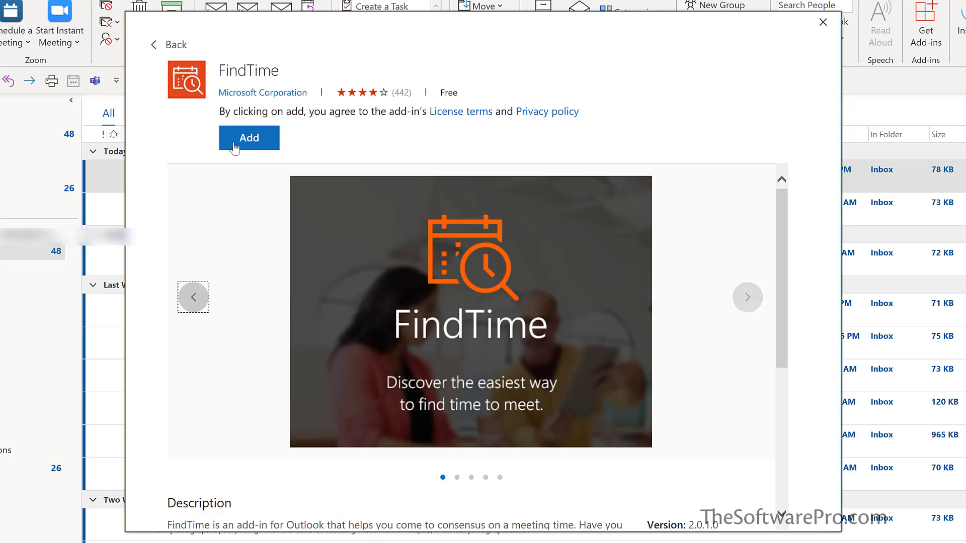
{"action": "left_click", "coordinate": [821, 22]}
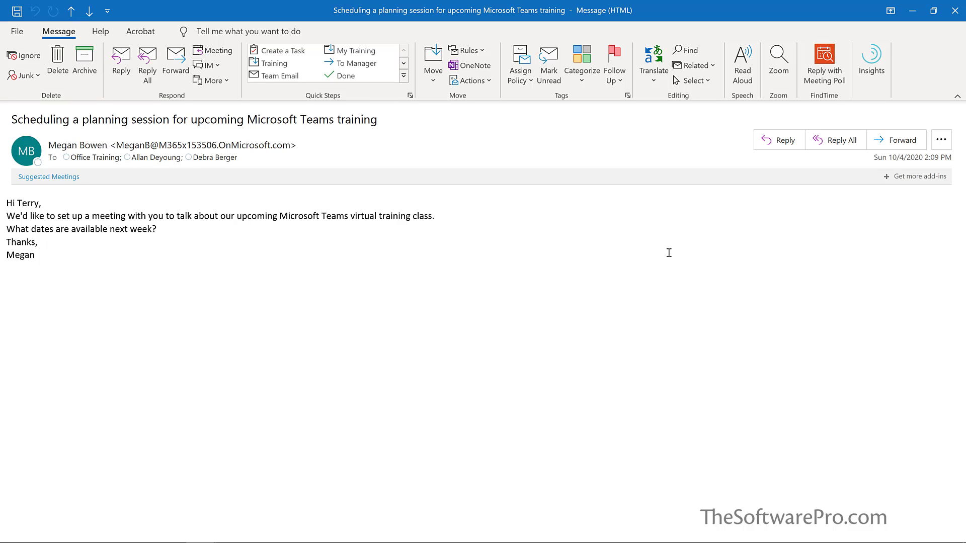
{"action": "mouse_move", "coordinate": [824, 63]}
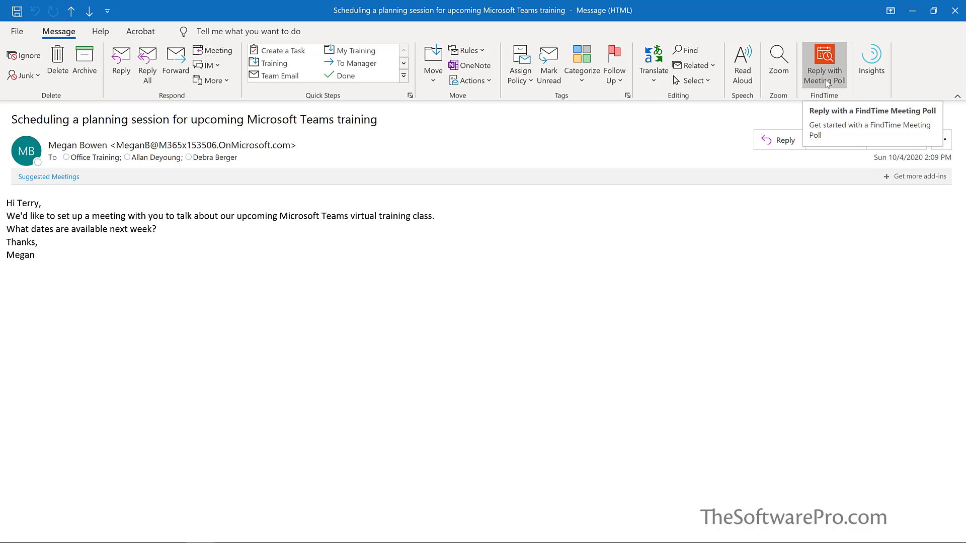
{"action": "mouse_move", "coordinate": [147, 63]}
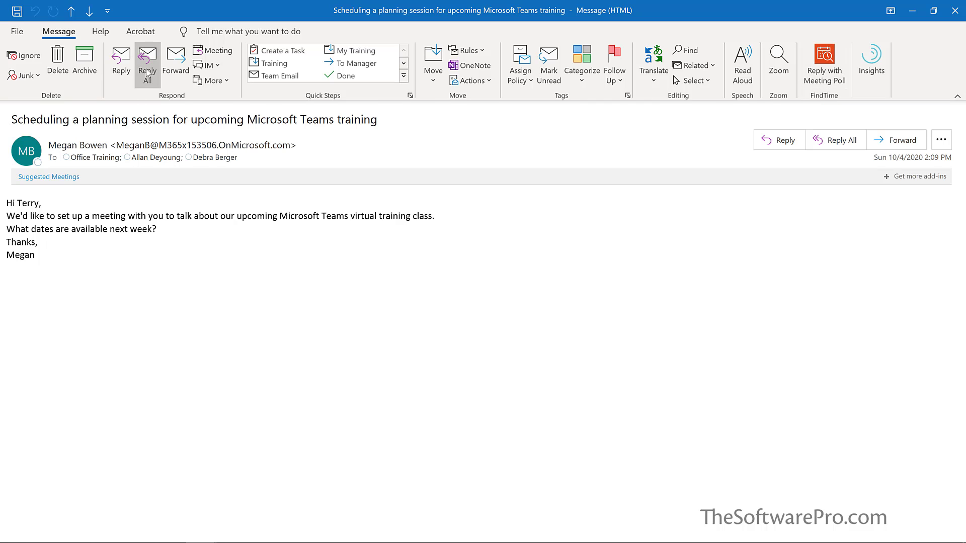
{"action": "mouse_move", "coordinate": [147, 63]}
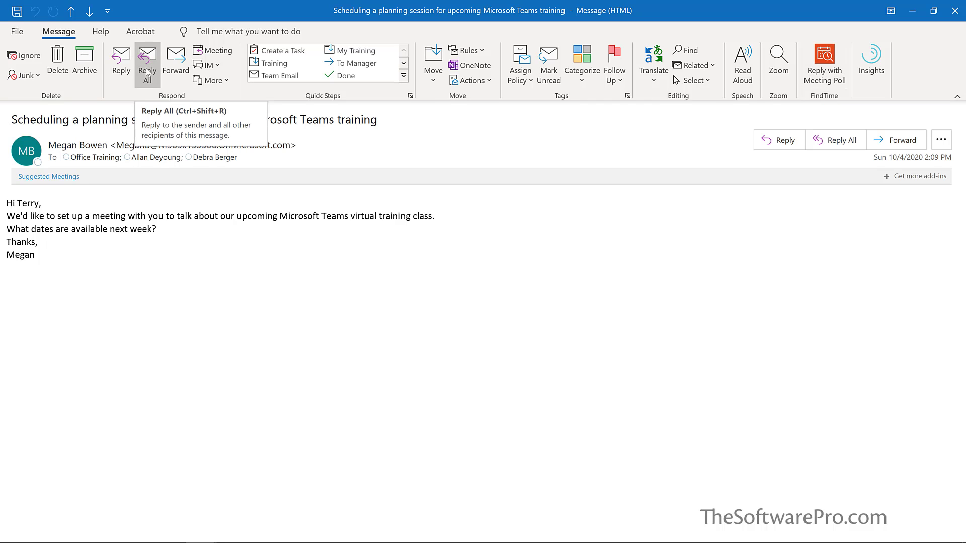
Reply All to Megan Bowen, Allan Deyoung and Debra Berger on the planning session email.
{"action": "left_click", "coordinate": [147, 61]}
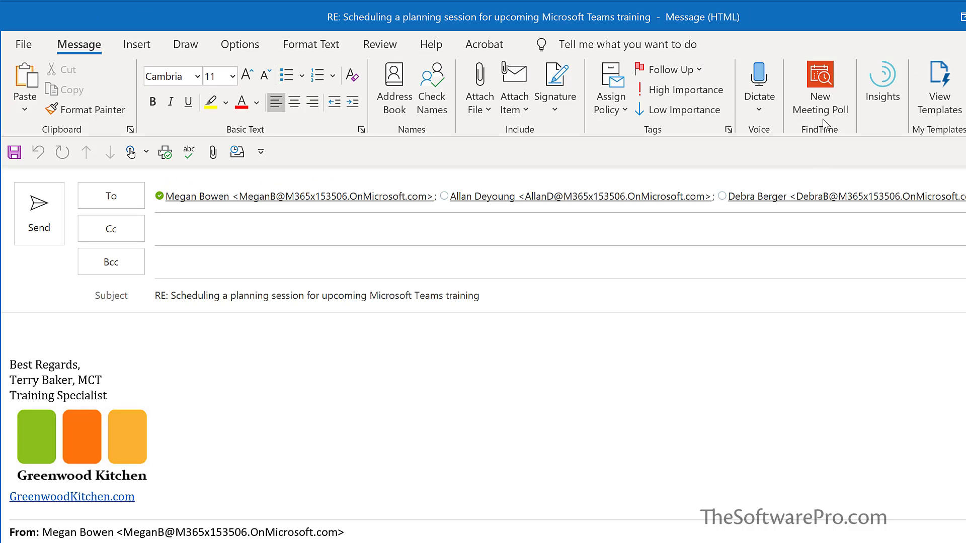
{"action": "mouse_move", "coordinate": [819, 87]}
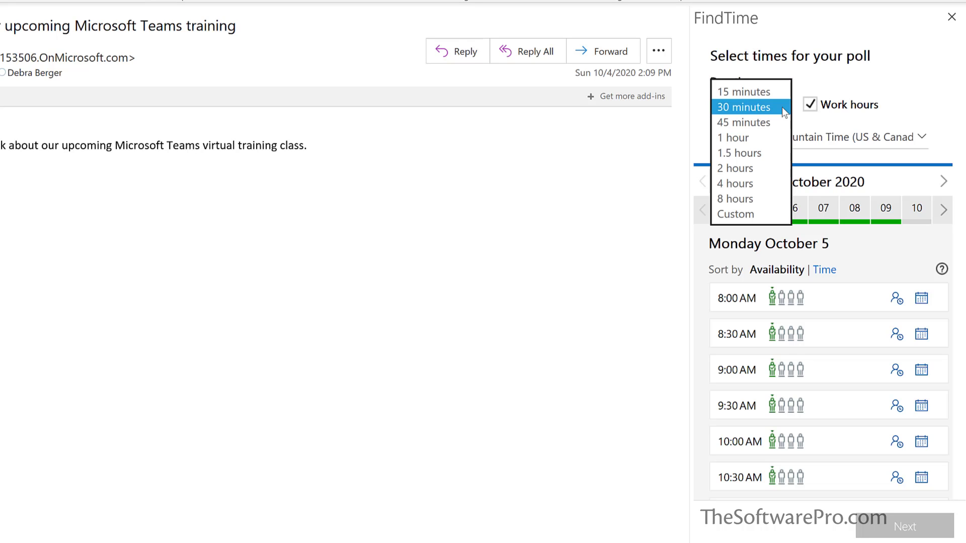
{"action": "mouse_move", "coordinate": [742, 123]}
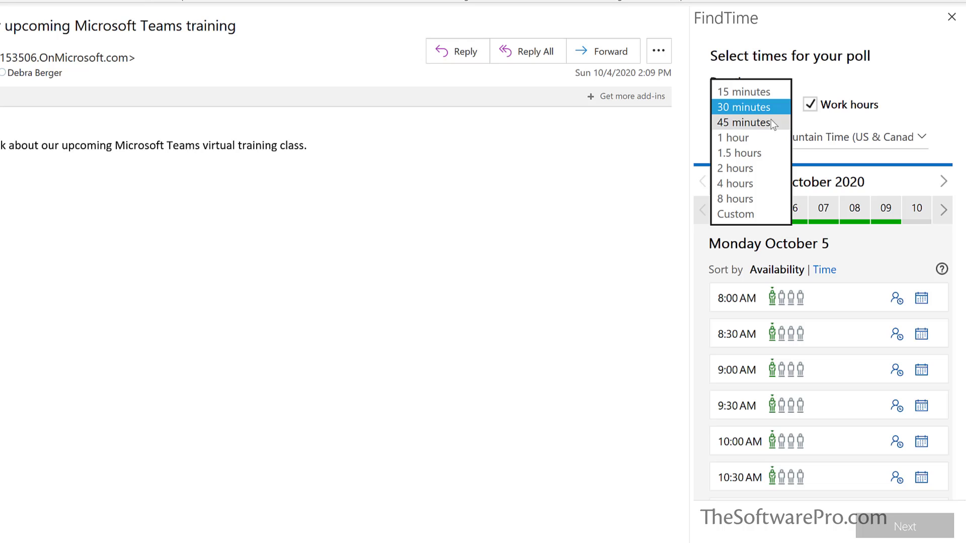
Set the FindTime poll's meeting duration to 45 minutes.
{"action": "left_click", "coordinate": [745, 122]}
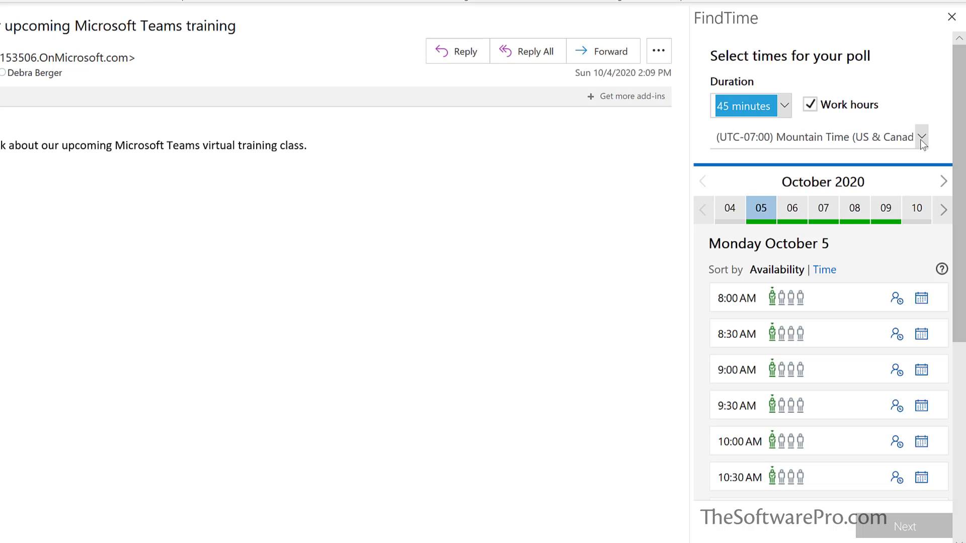
{"action": "mouse_move", "coordinate": [923, 147]}
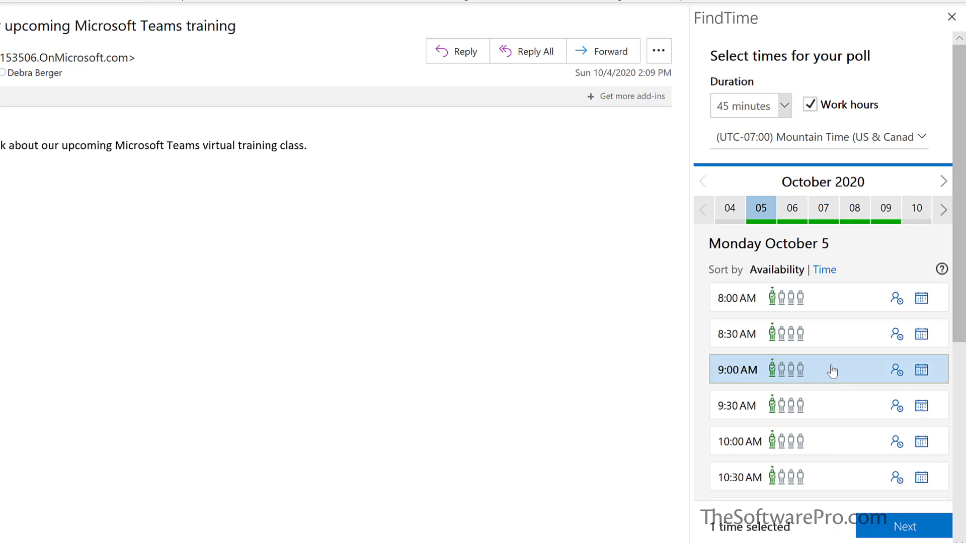
{"action": "mouse_move", "coordinate": [835, 369]}
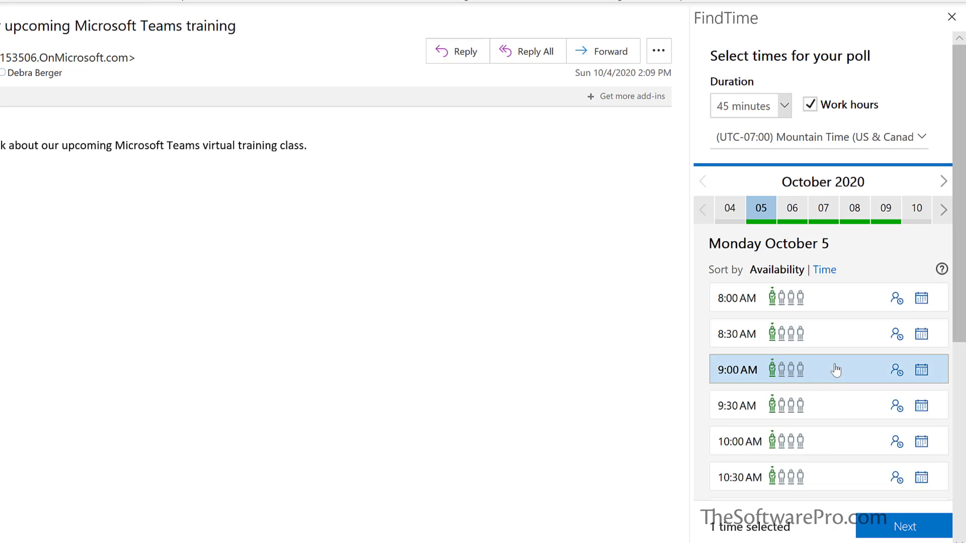
{"action": "mouse_move", "coordinate": [922, 370]}
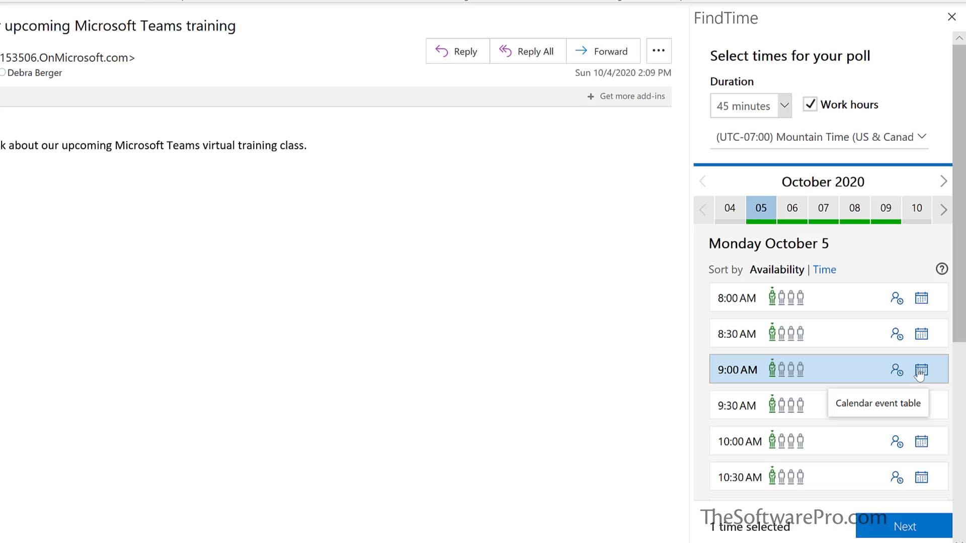
Preview the Monday October 5 9:00 AM candidate slot against the calendar.
{"action": "left_click", "coordinate": [921, 369]}
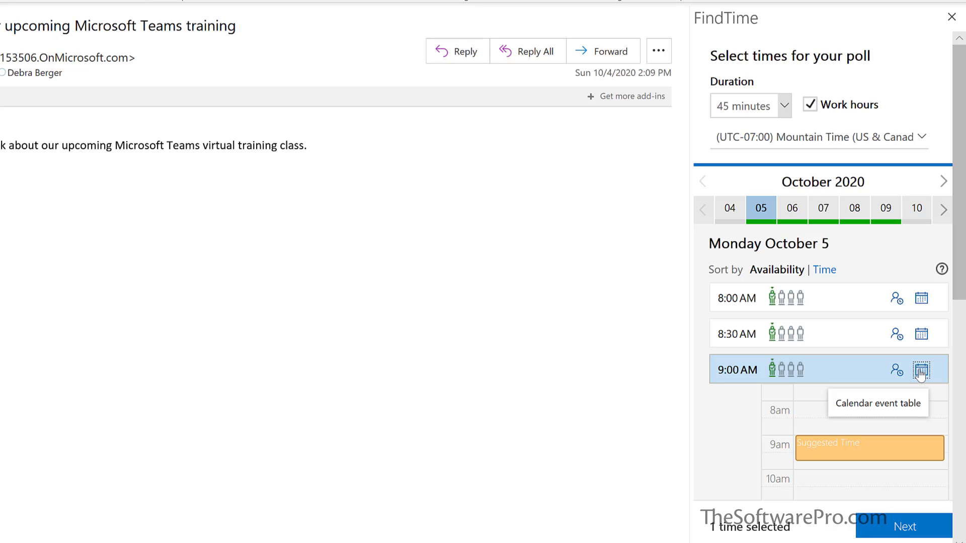
{"action": "mouse_move", "coordinate": [923, 375]}
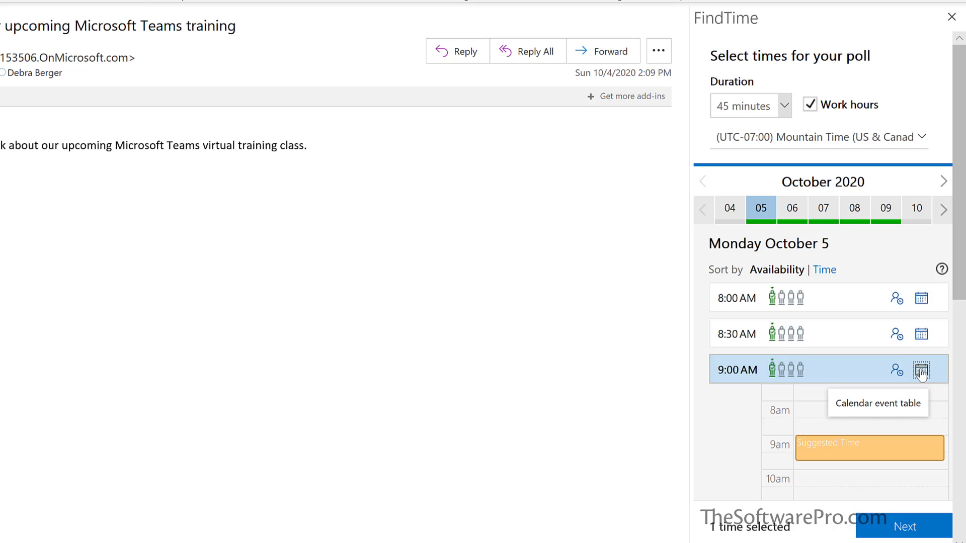
{"action": "mouse_move", "coordinate": [926, 371]}
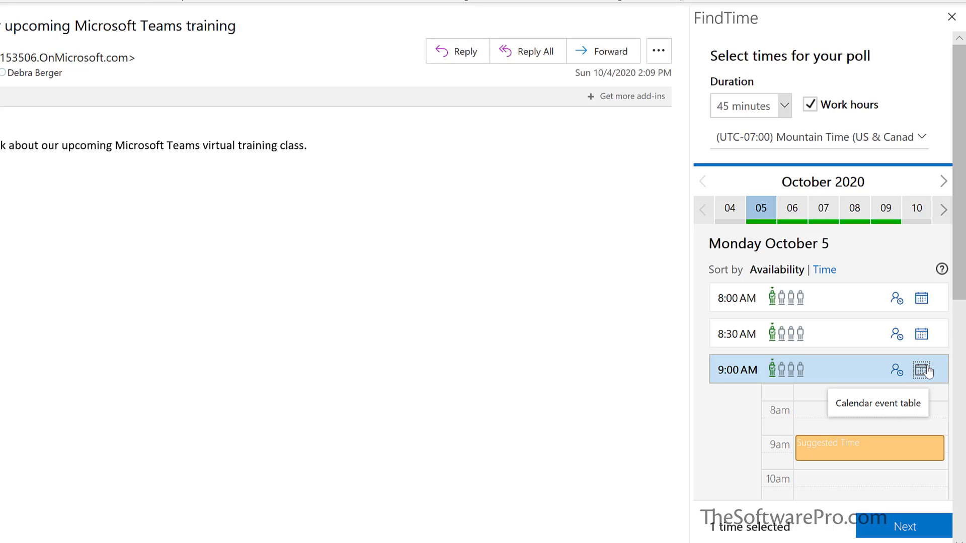
{"action": "mouse_move", "coordinate": [922, 369]}
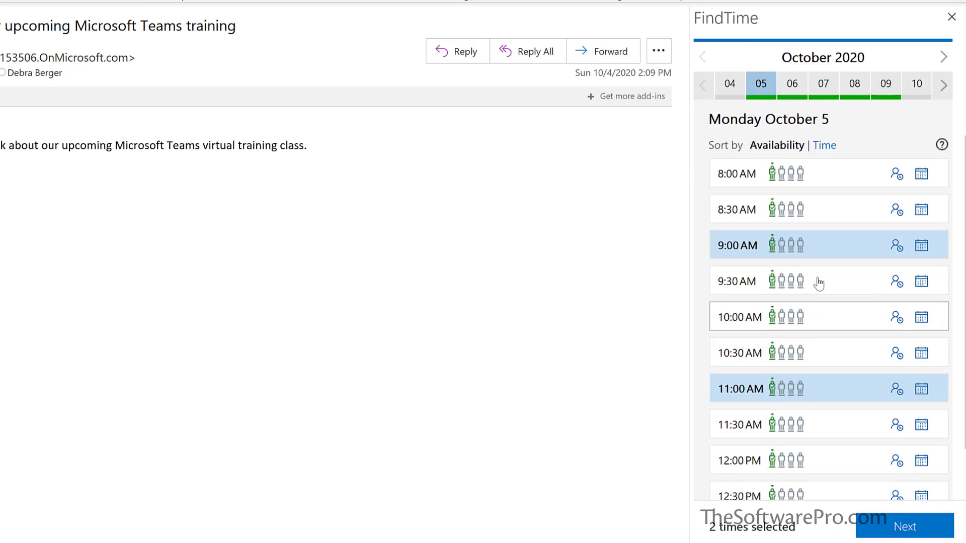
Add Tuesday 10:00 AM, Tuesday 3:00 PM and Wednesday 9:00 AM as poll times.
{"action": "scroll", "scroll_direction": "down", "scroll_amount": 3}
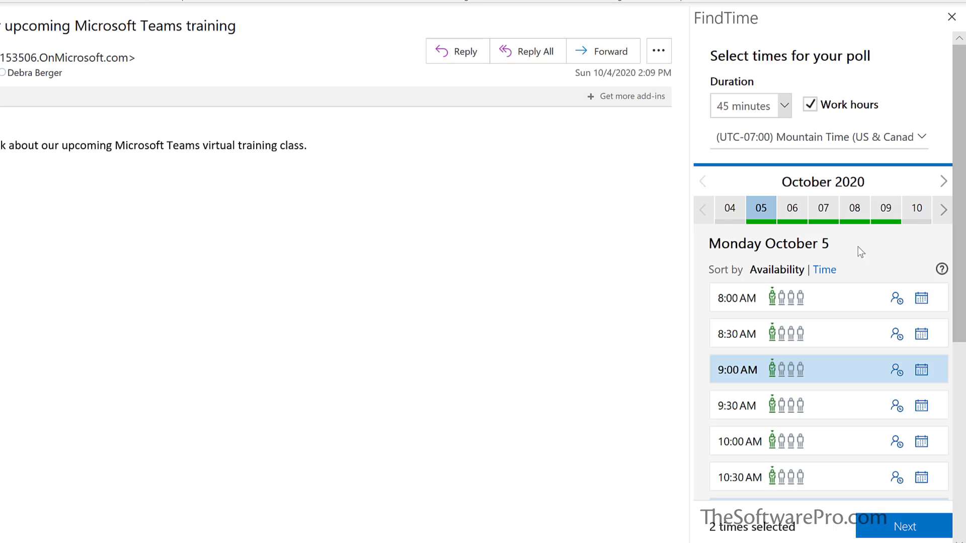
{"action": "left_click", "coordinate": [791, 209]}
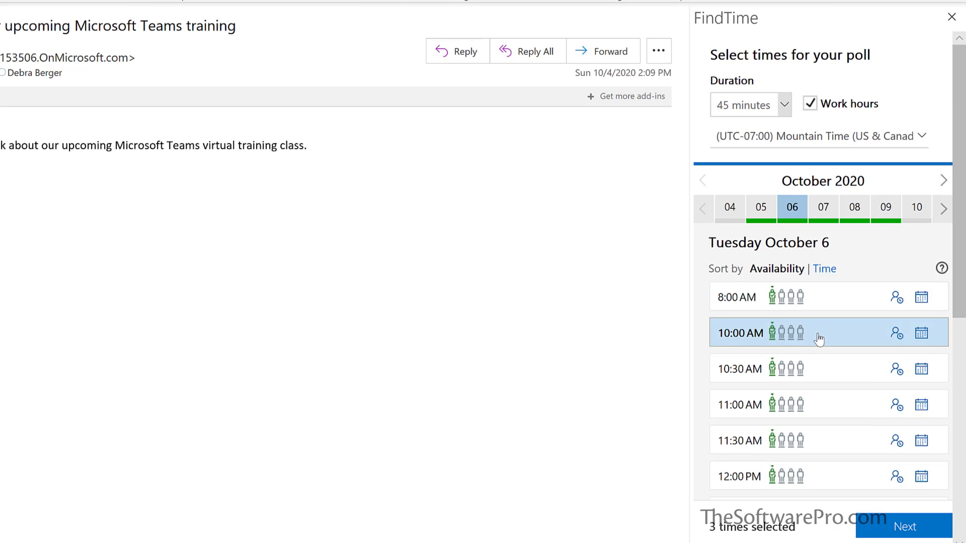
{"action": "scroll", "scroll_direction": "down", "scroll_amount": 3}
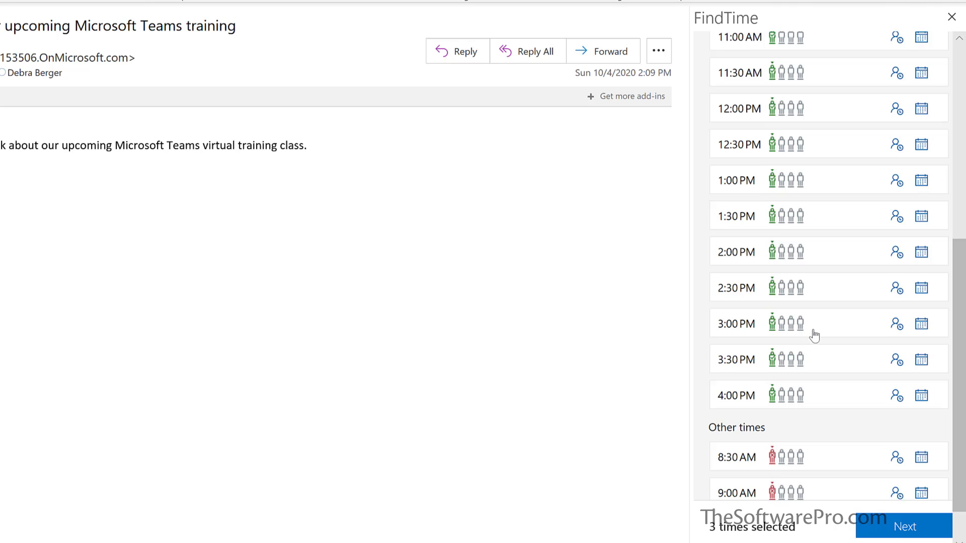
{"action": "scroll", "scroll_direction": "down", "scroll_amount": 3}
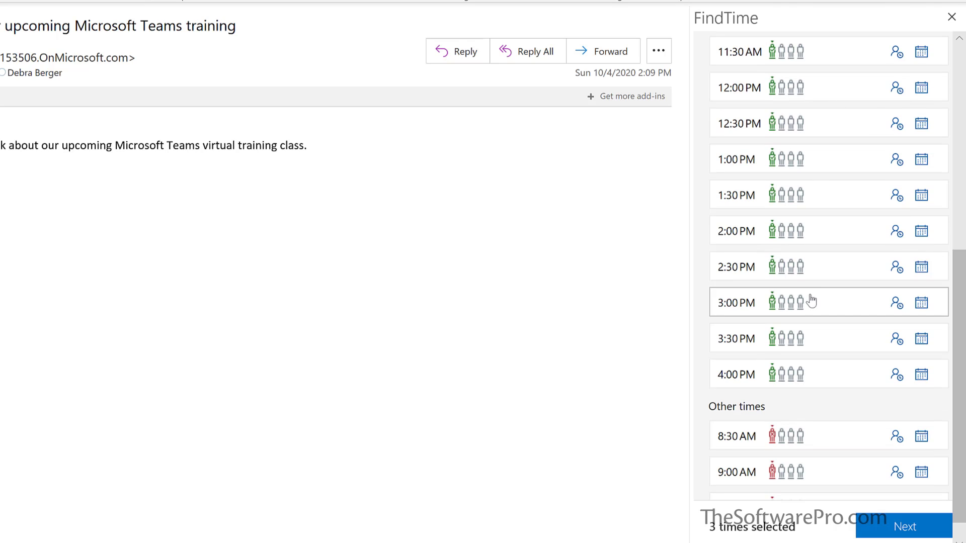
{"action": "mouse_move", "coordinate": [808, 303]}
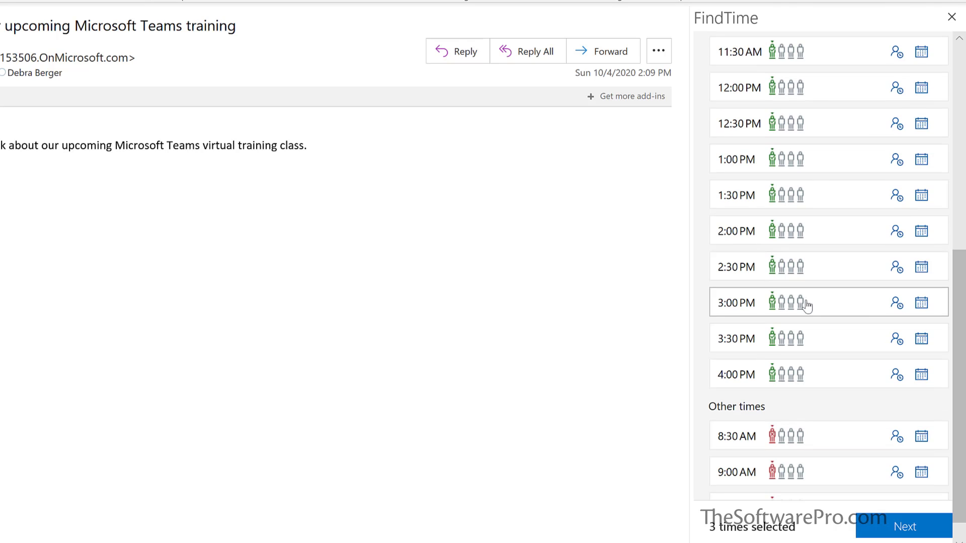
{"action": "left_click", "coordinate": [735, 303]}
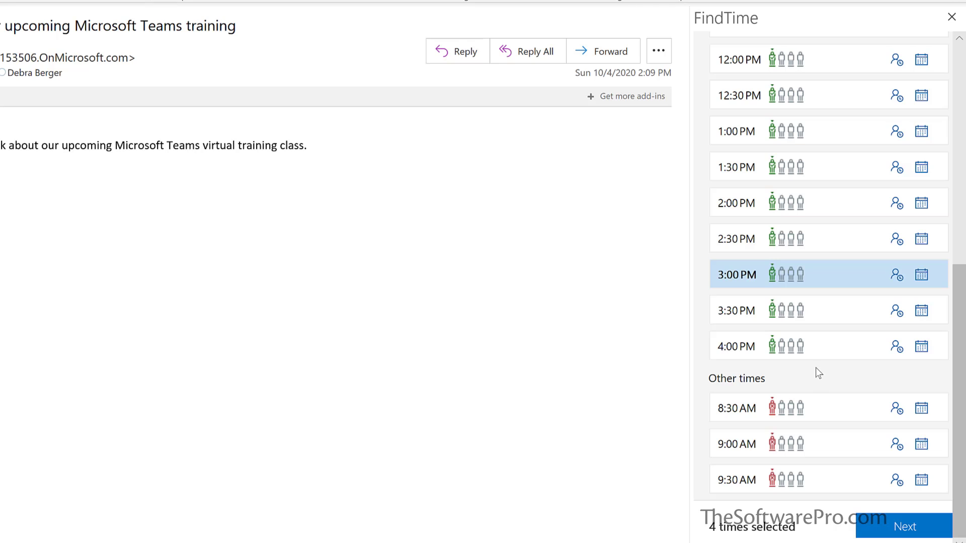
{"action": "mouse_move", "coordinate": [812, 383]}
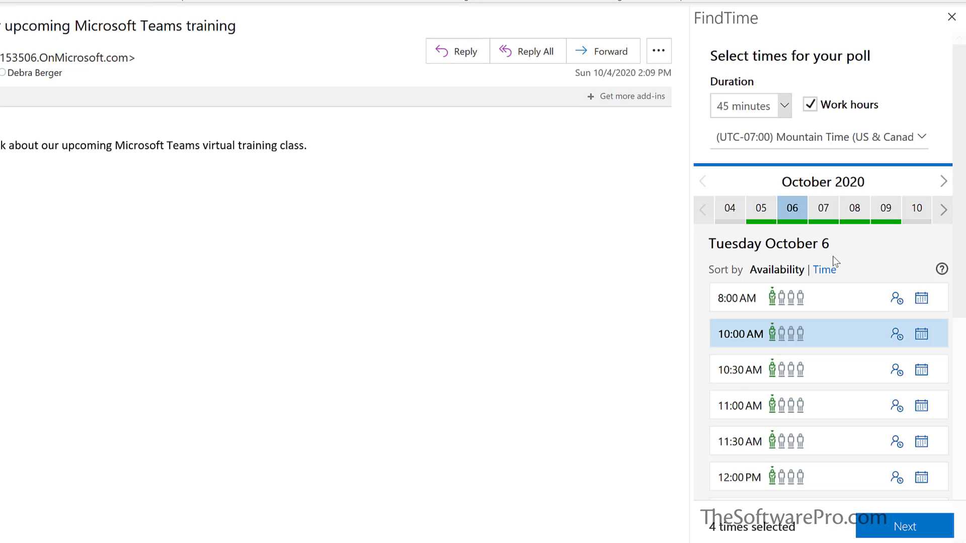
{"action": "left_click", "coordinate": [823, 208]}
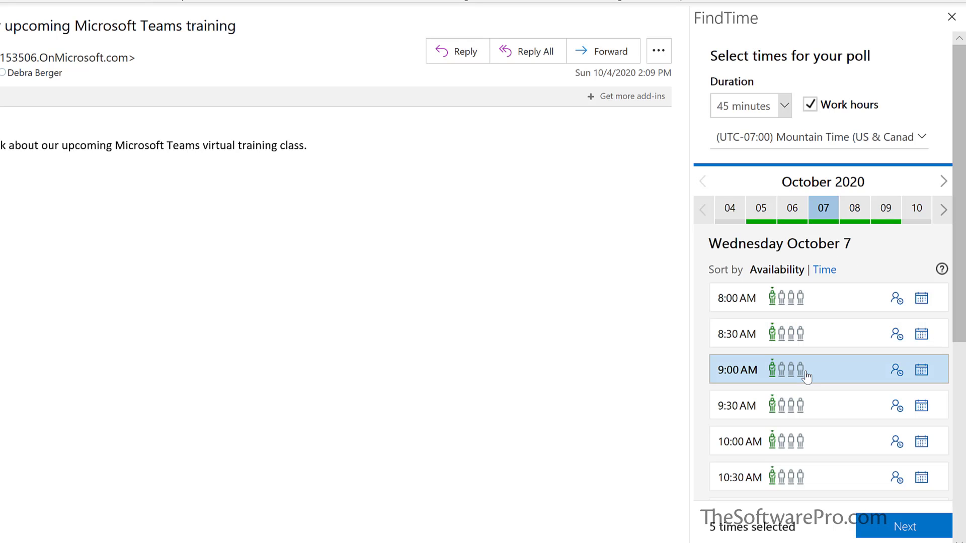
{"action": "mouse_move", "coordinate": [906, 526]}
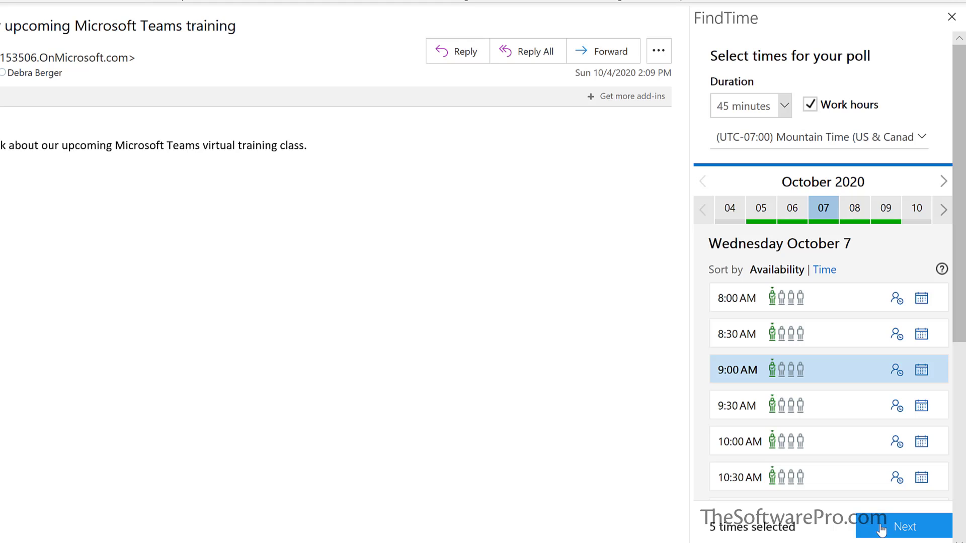
Proceed to poll settings and enter 'Virtual' as the meeting location.
{"action": "left_click", "coordinate": [903, 526]}
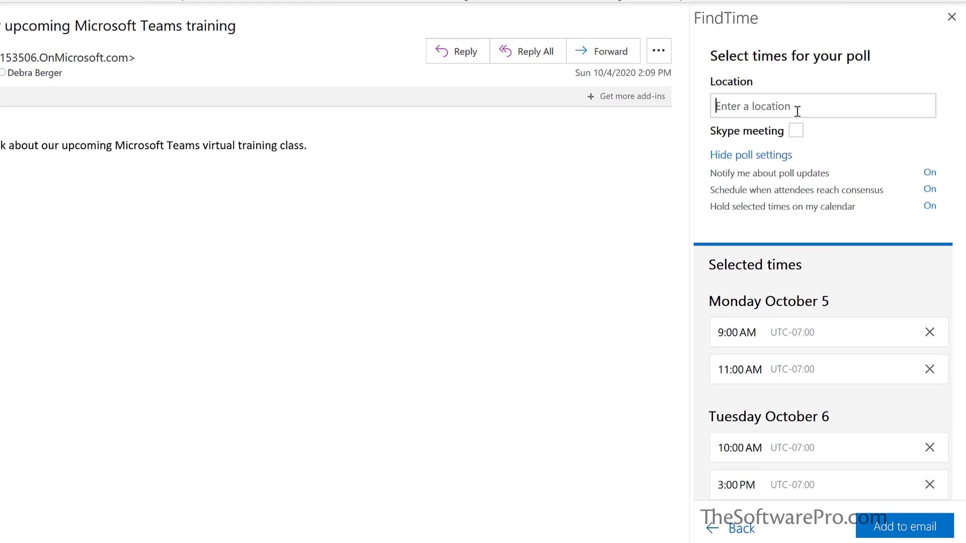
{"action": "type", "text": "Virtual"}
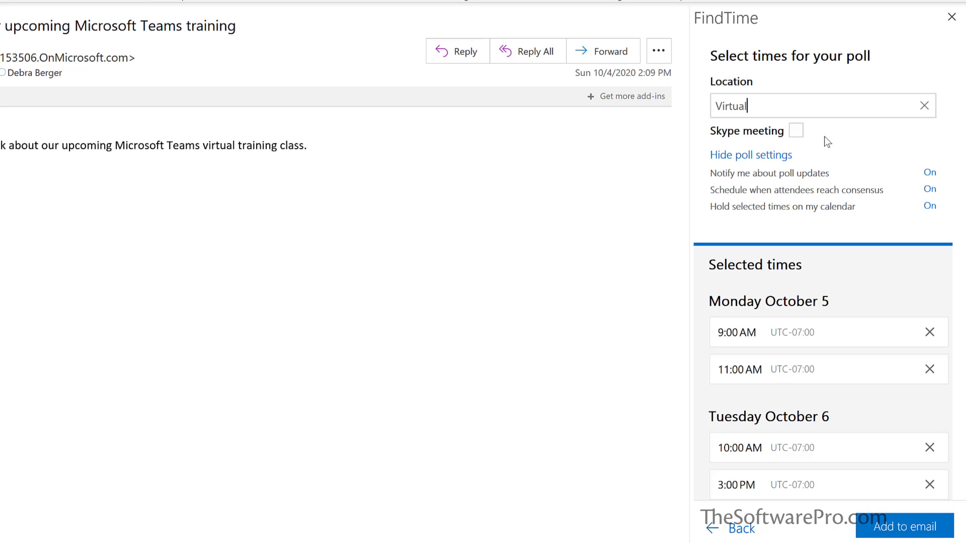
{"action": "mouse_move", "coordinate": [871, 136]}
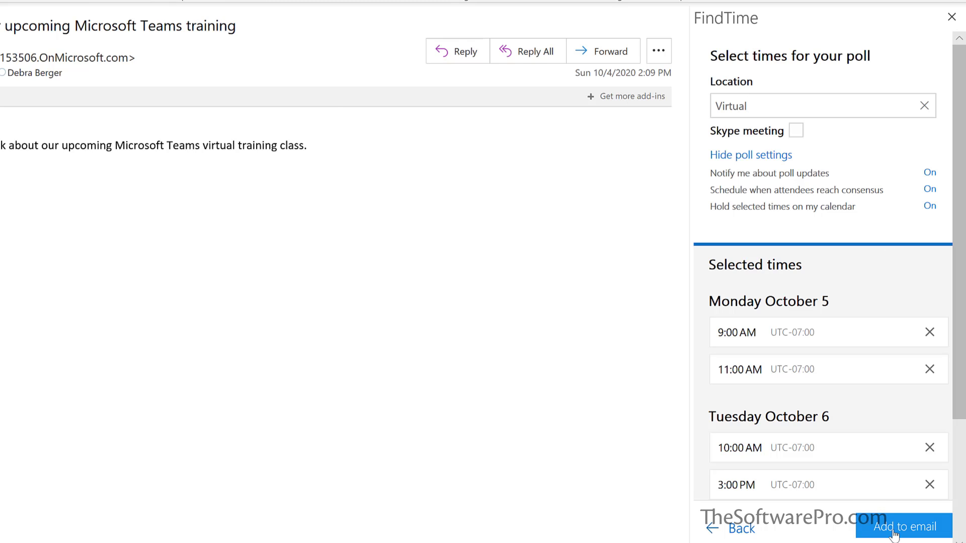
Insert the finished FindTime poll into the reply email.
{"action": "left_click", "coordinate": [904, 526]}
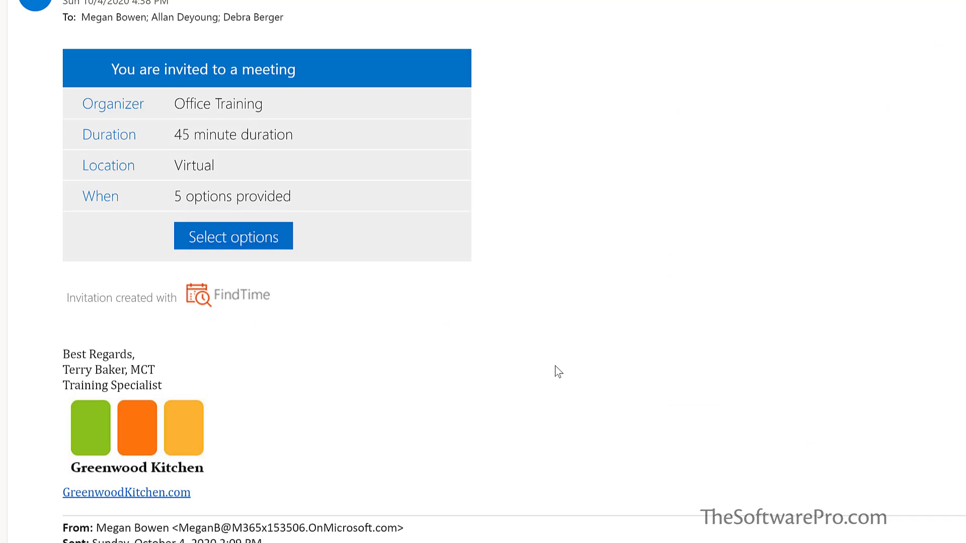
{"action": "mouse_move", "coordinate": [394, 328]}
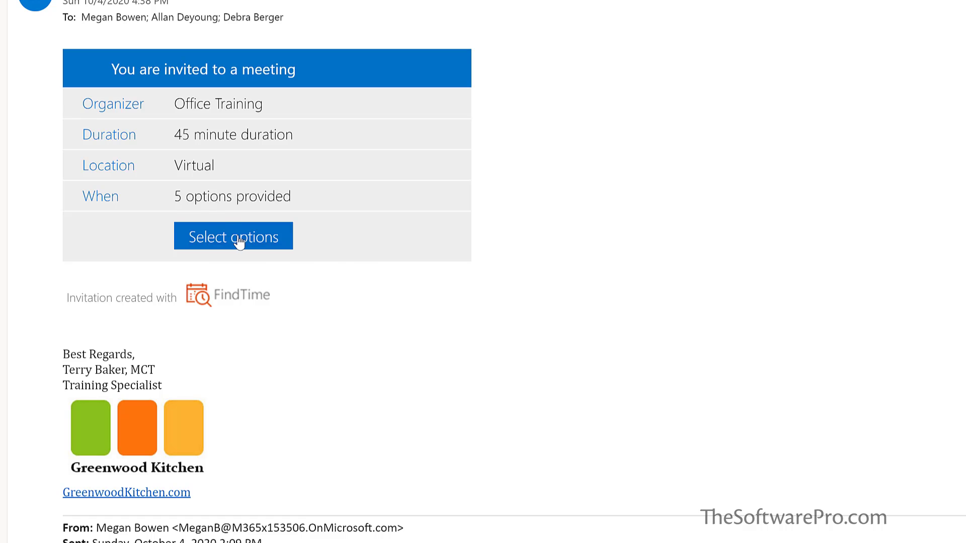
Vote Yes for Monday 8:00, Prefer for Monday 10:00, No for Tuesday 2:00, and submit.
{"action": "left_click", "coordinate": [233, 235]}
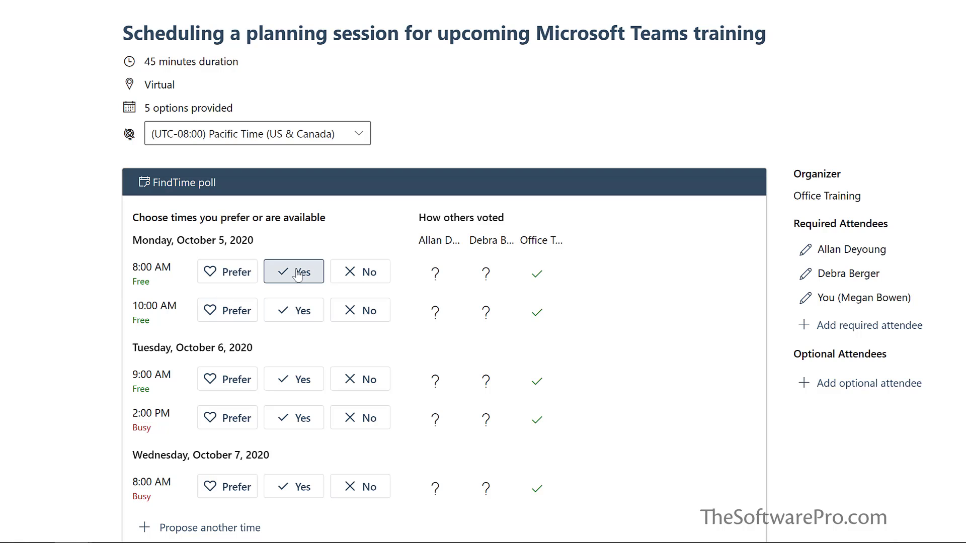
{"action": "left_click", "coordinate": [292, 270]}
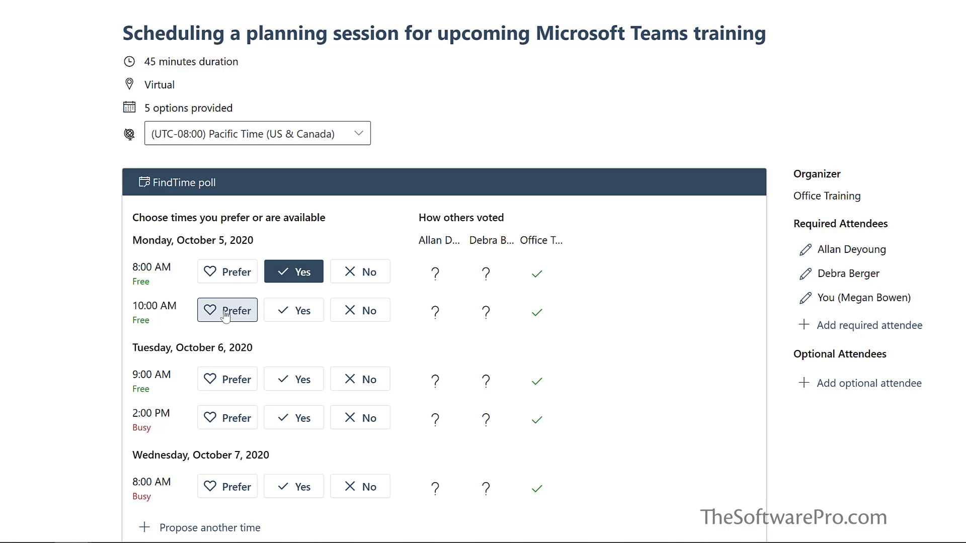
{"action": "left_click", "coordinate": [227, 310]}
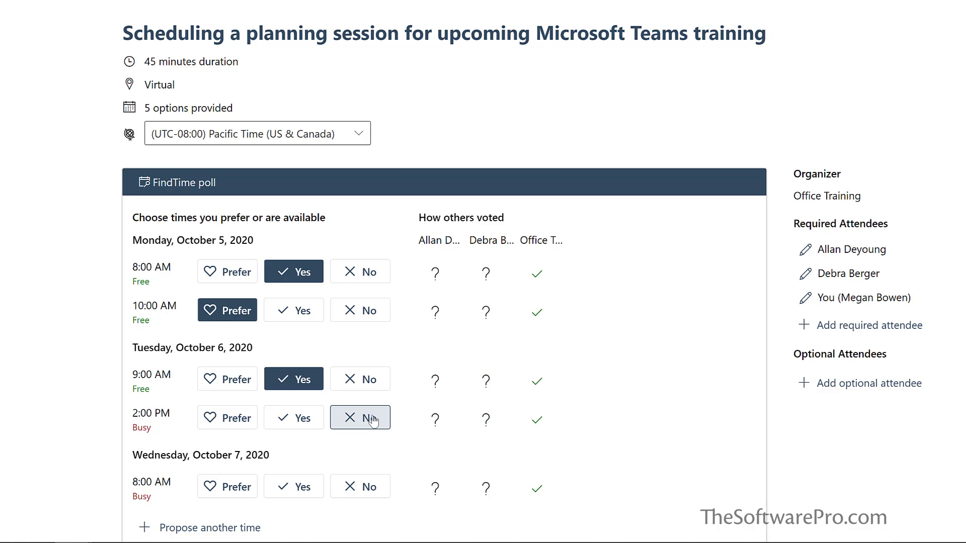
{"action": "left_click", "coordinate": [360, 416]}
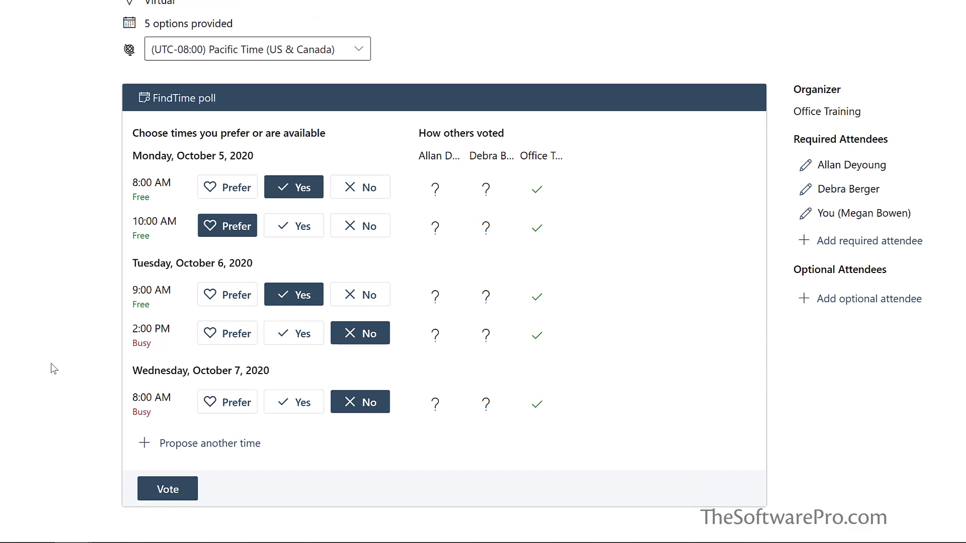
{"action": "mouse_move", "coordinate": [215, 447]}
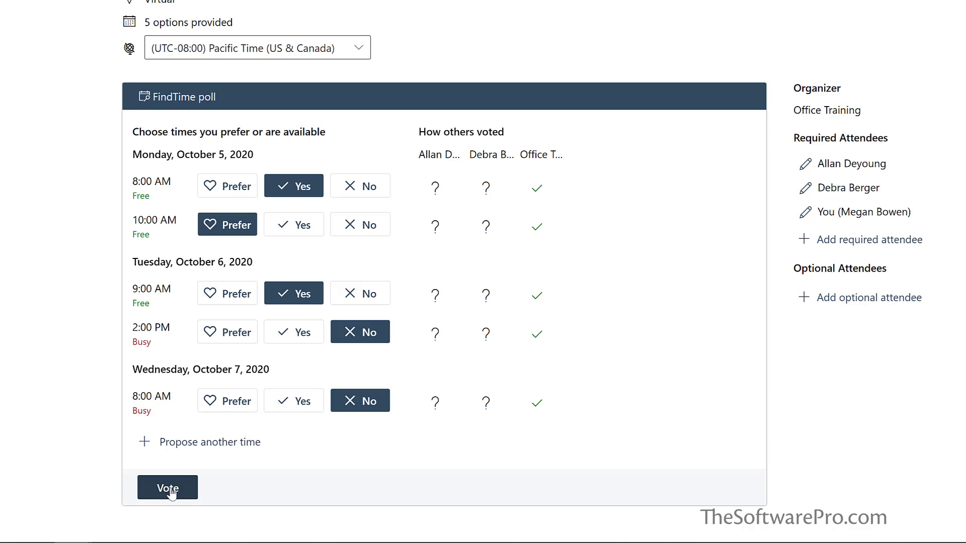
{"action": "left_click", "coordinate": [166, 487]}
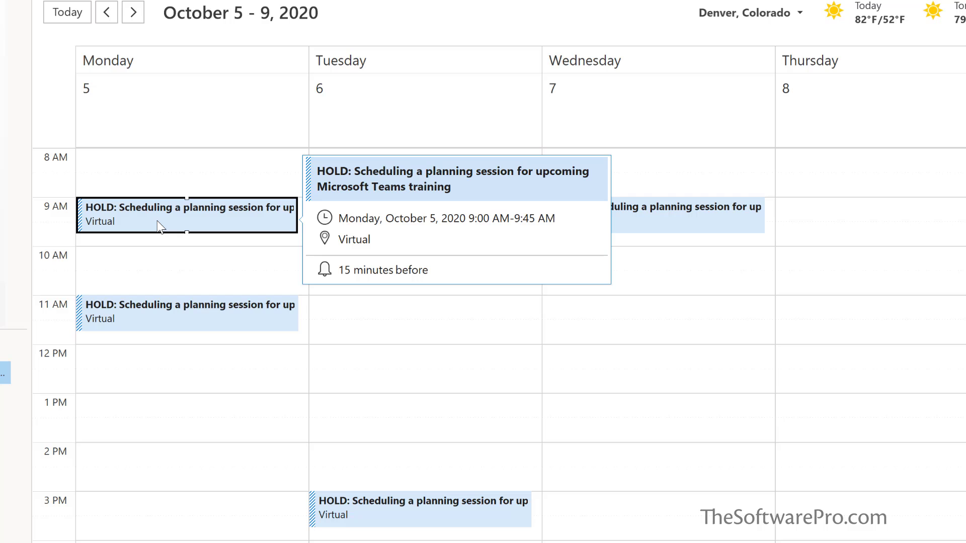
From the Monday 9:00 AM HOLD appointment, go to the poll's status page.
{"action": "double_click", "coordinate": [185, 215]}
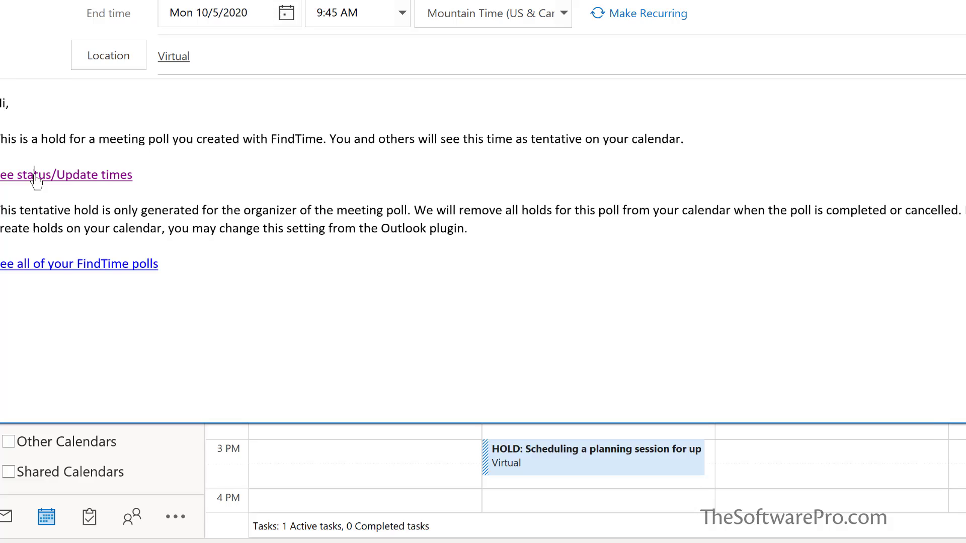
{"action": "left_click", "coordinate": [66, 175]}
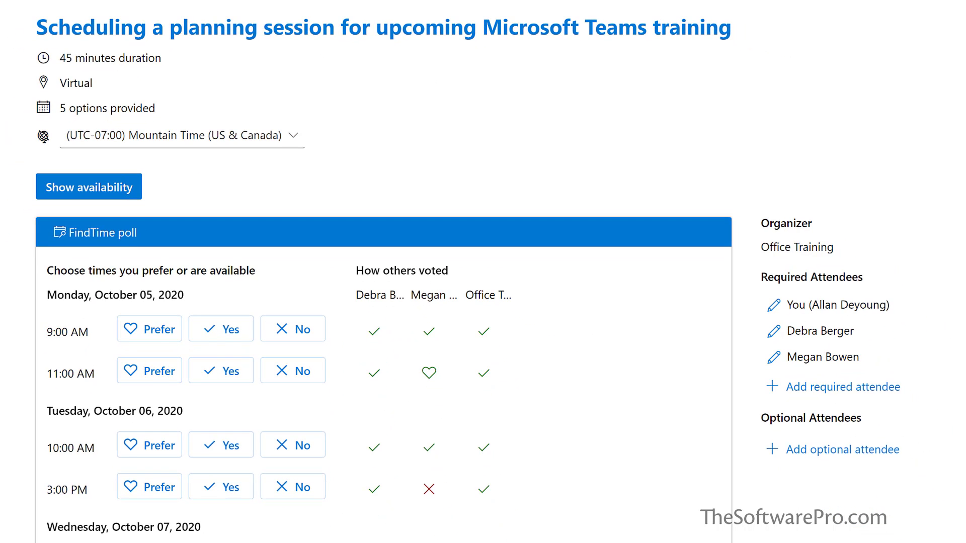
Vote Yes for Monday 9:00, Prefer for Monday 11:00, Yes for remaining times, and submit.
{"action": "scroll", "scroll_direction": "down", "scroll_amount": 3}
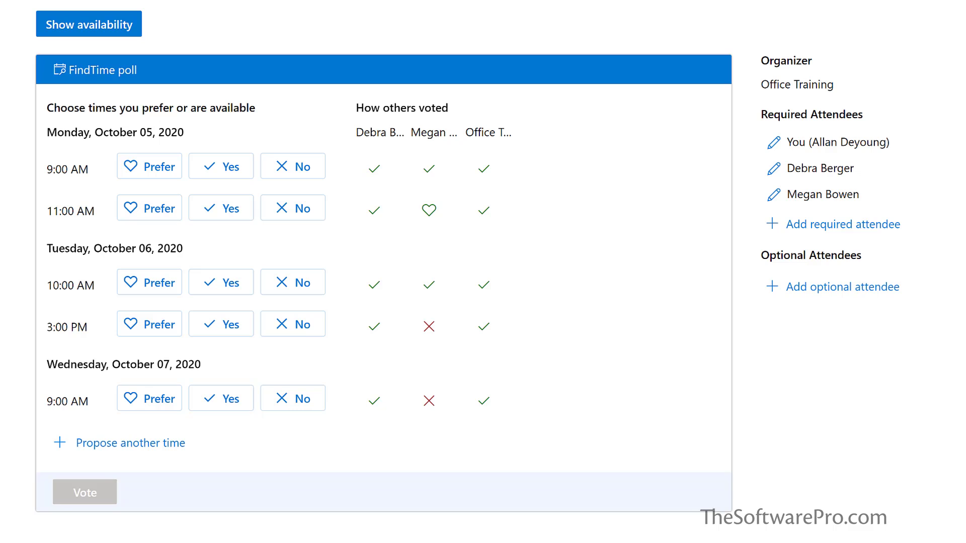
{"action": "left_click", "coordinate": [221, 166]}
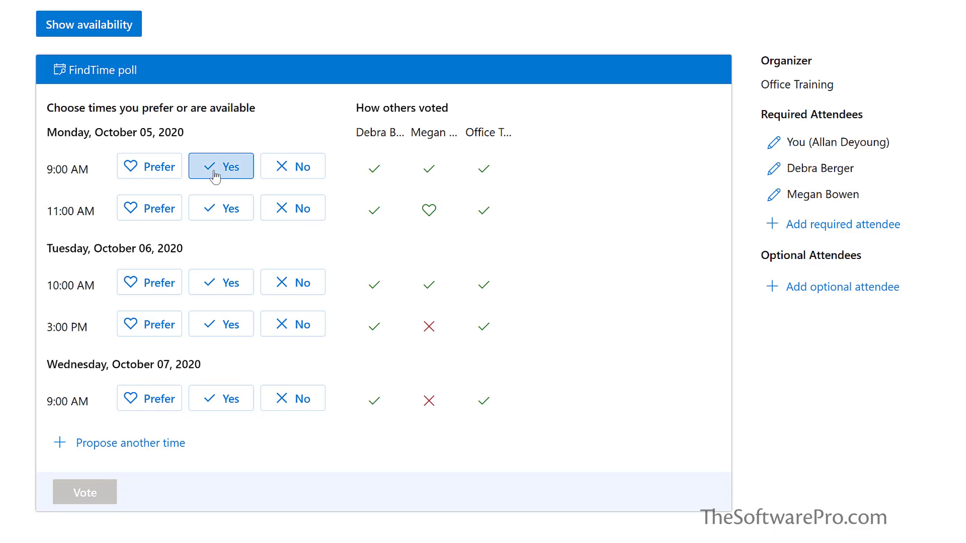
{"action": "left_click", "coordinate": [220, 166]}
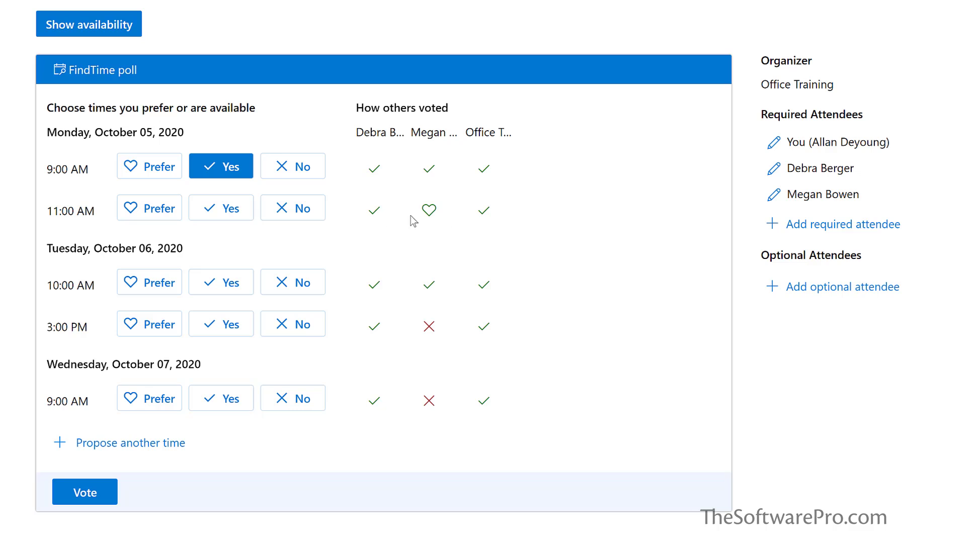
{"action": "mouse_move", "coordinate": [149, 208]}
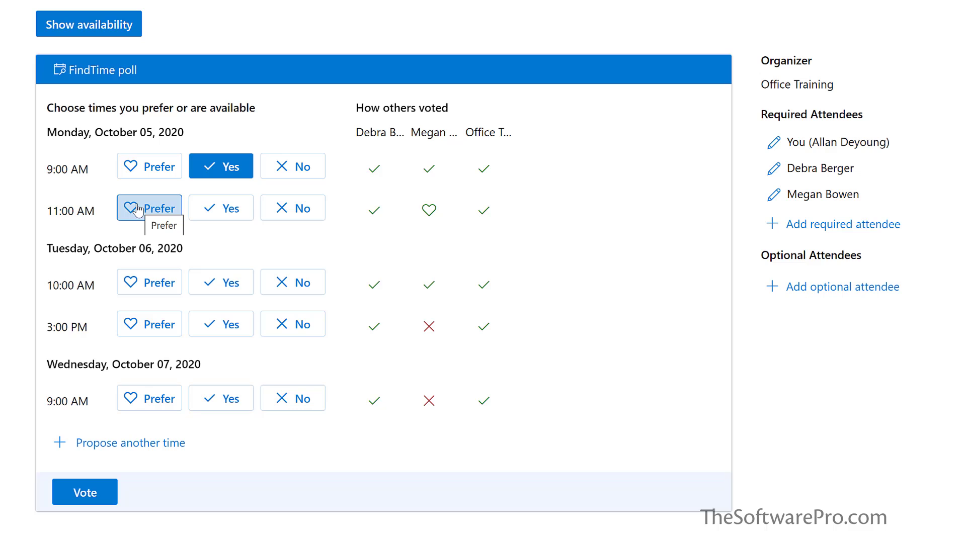
{"action": "left_click", "coordinate": [149, 207]}
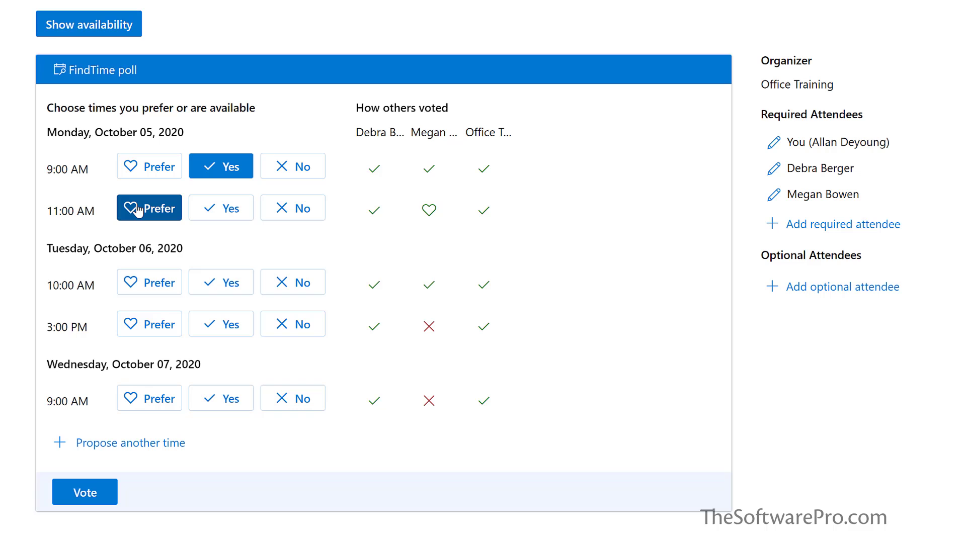
{"action": "left_click", "coordinate": [220, 282]}
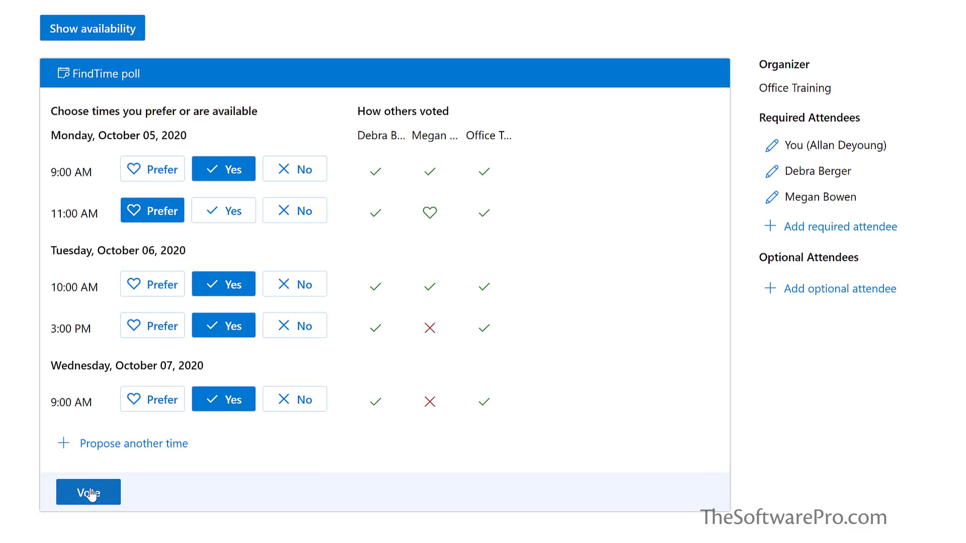
{"action": "left_click", "coordinate": [89, 492]}
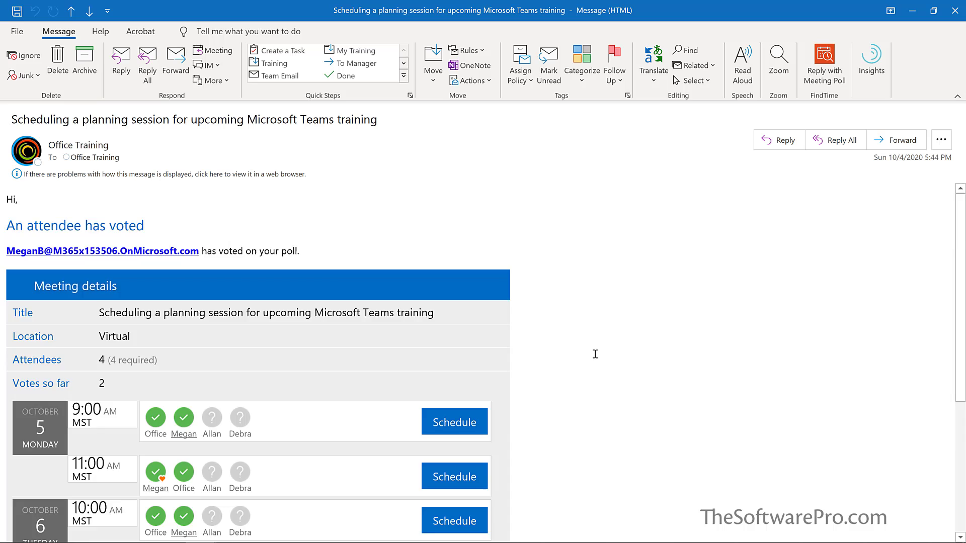
Scroll through the consensus email for Monday 5 October 11:00 and Debra's three-vote notification.
{"action": "scroll", "scroll_direction": "down", "scroll_amount": 3}
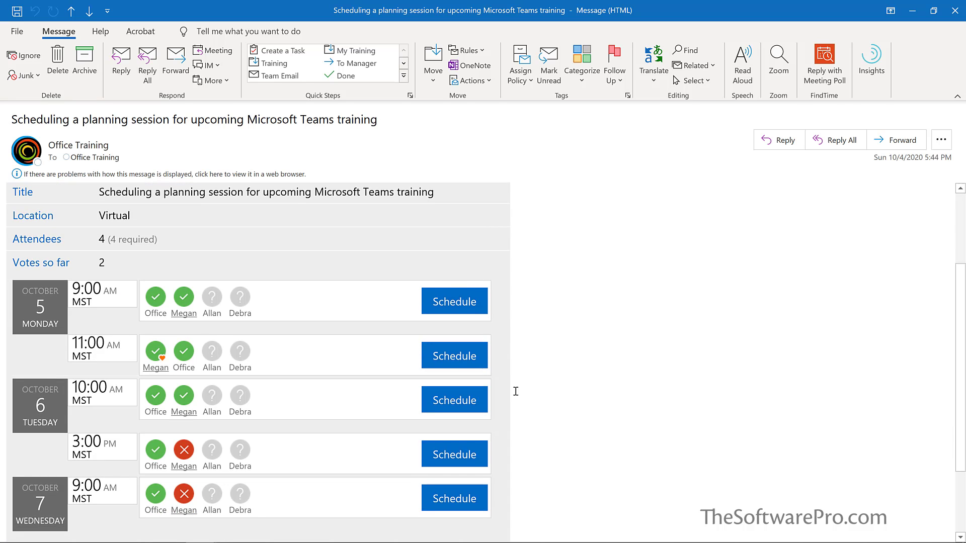
{"action": "mouse_move", "coordinate": [155, 356]}
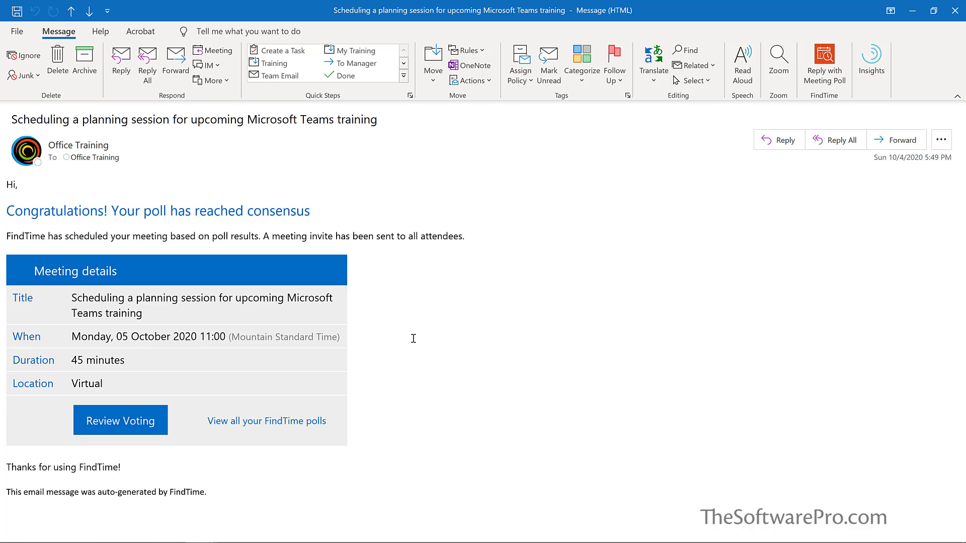
{"action": "mouse_move", "coordinate": [406, 338]}
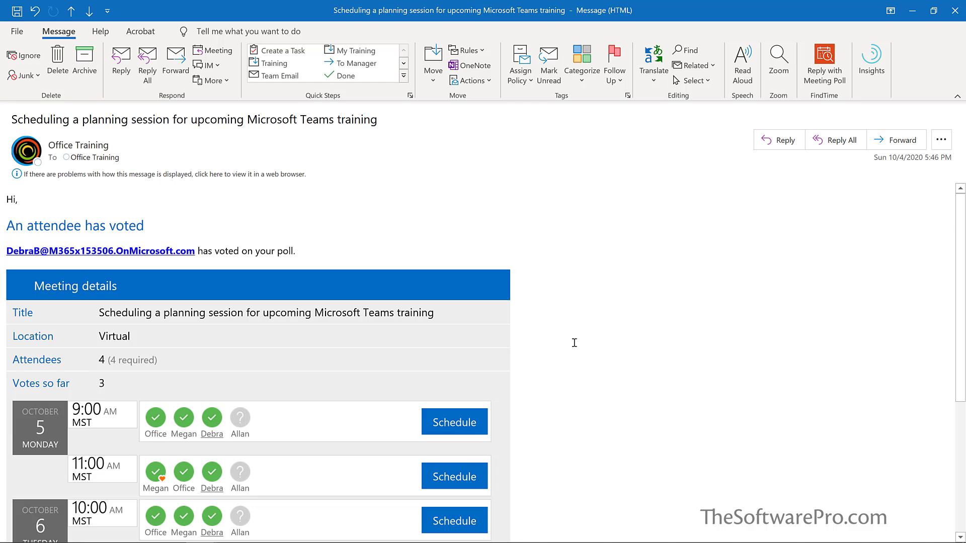
{"action": "scroll", "scroll_direction": "down", "scroll_amount": 3}
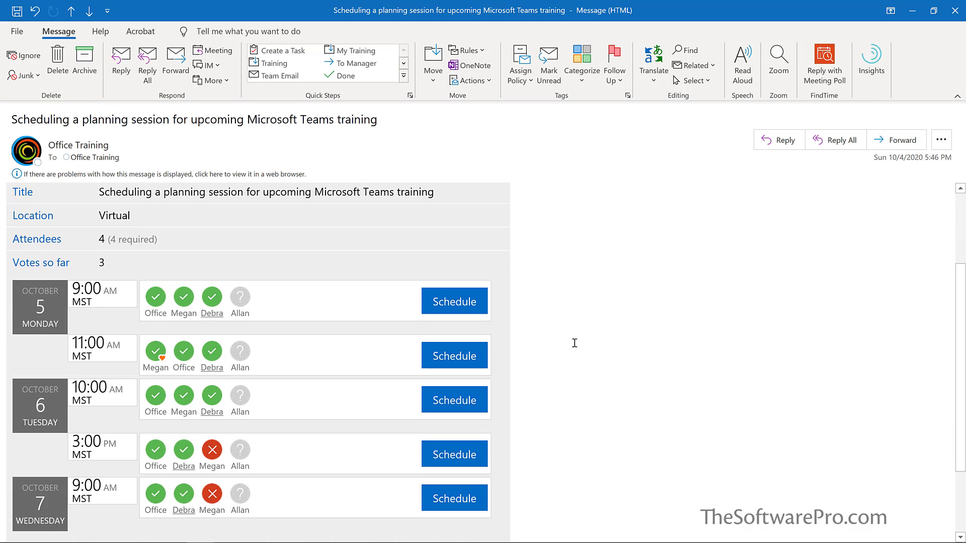